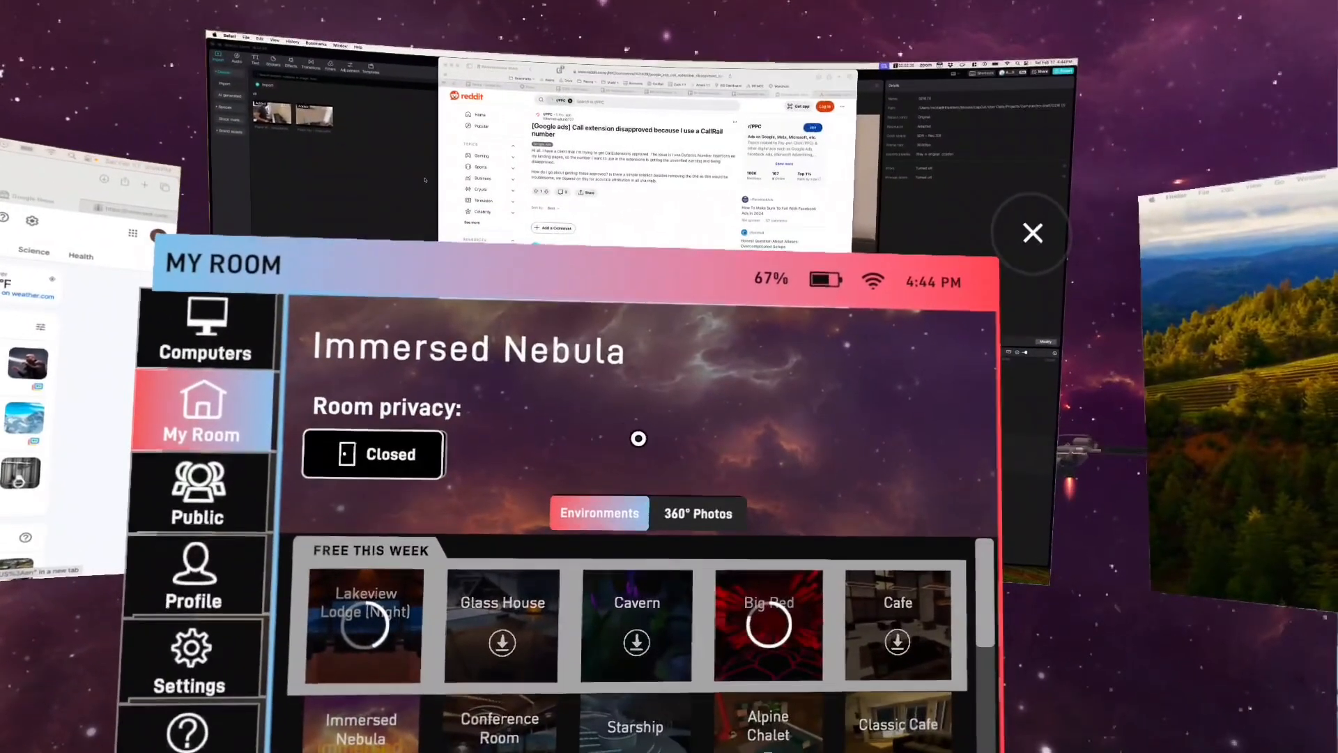
Accept the Connect offer above the MacBook so its virtual display starts linking.
click(1032, 232)
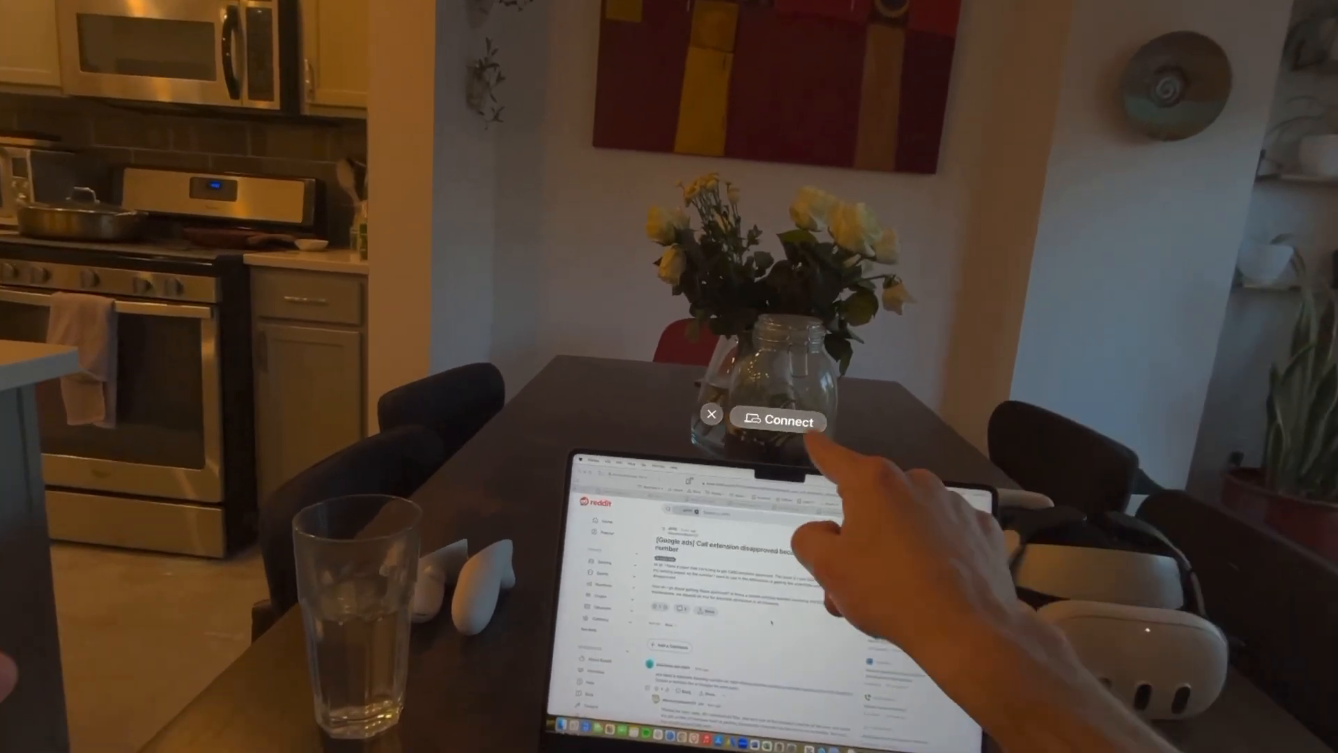
click(777, 421)
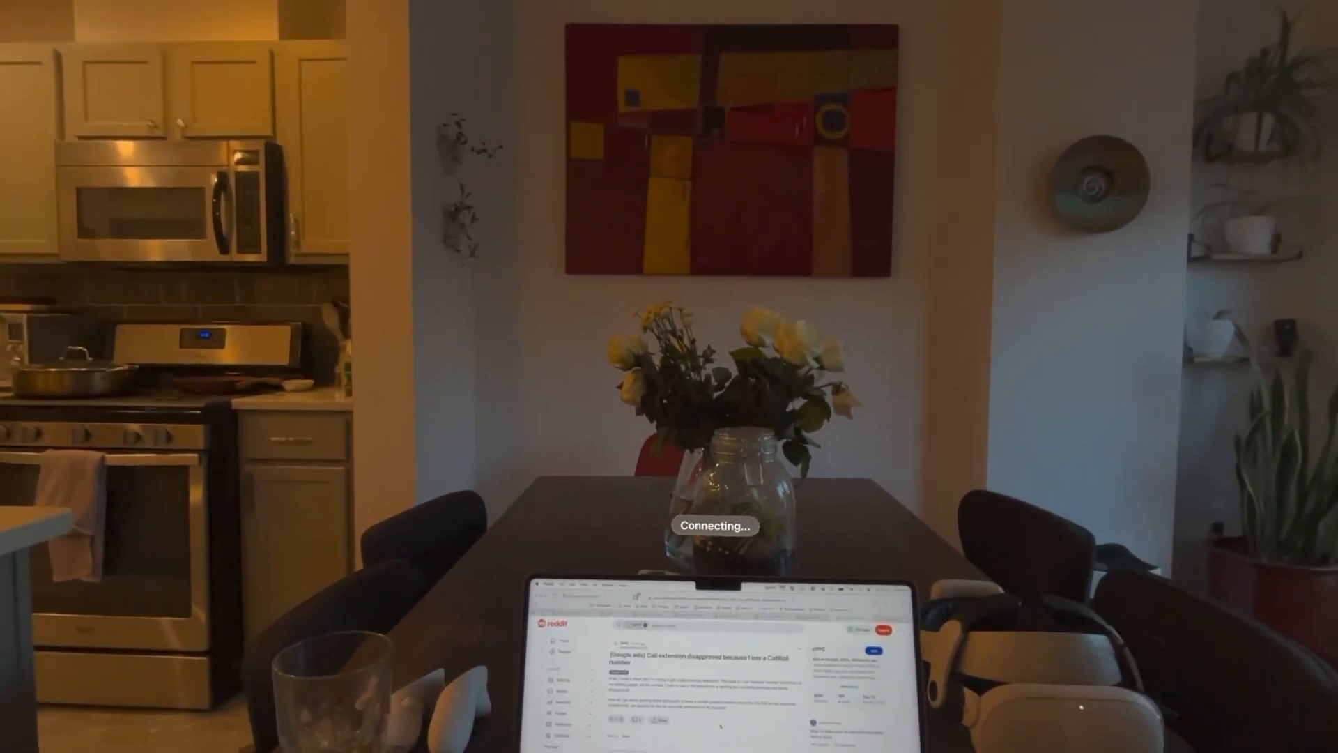